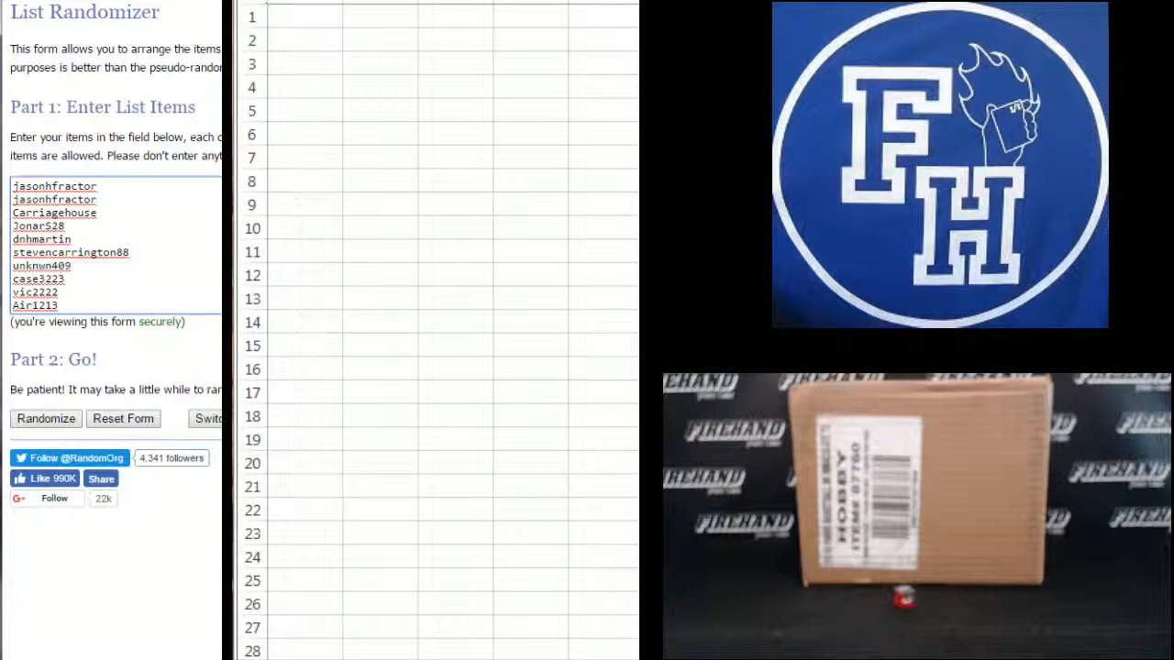
Step: Randomize the 28 usernames, then reshuffle them four more times for a final random order
{"action": "left_click", "coordinate": [45, 418]}
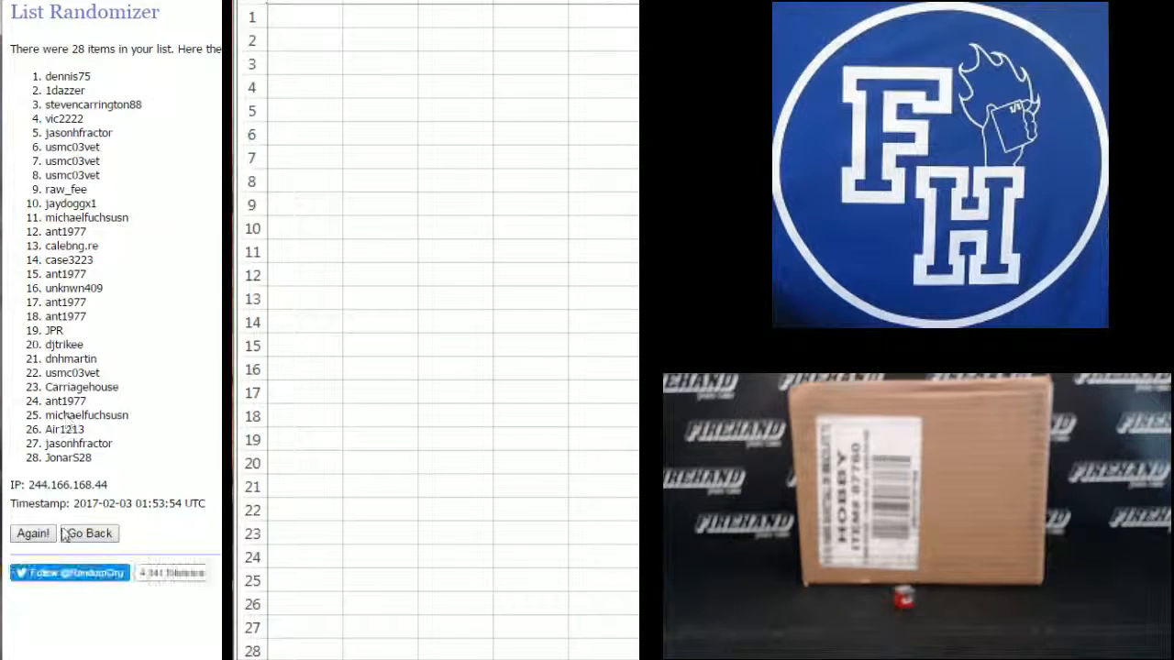
{"action": "left_click", "coordinate": [33, 533]}
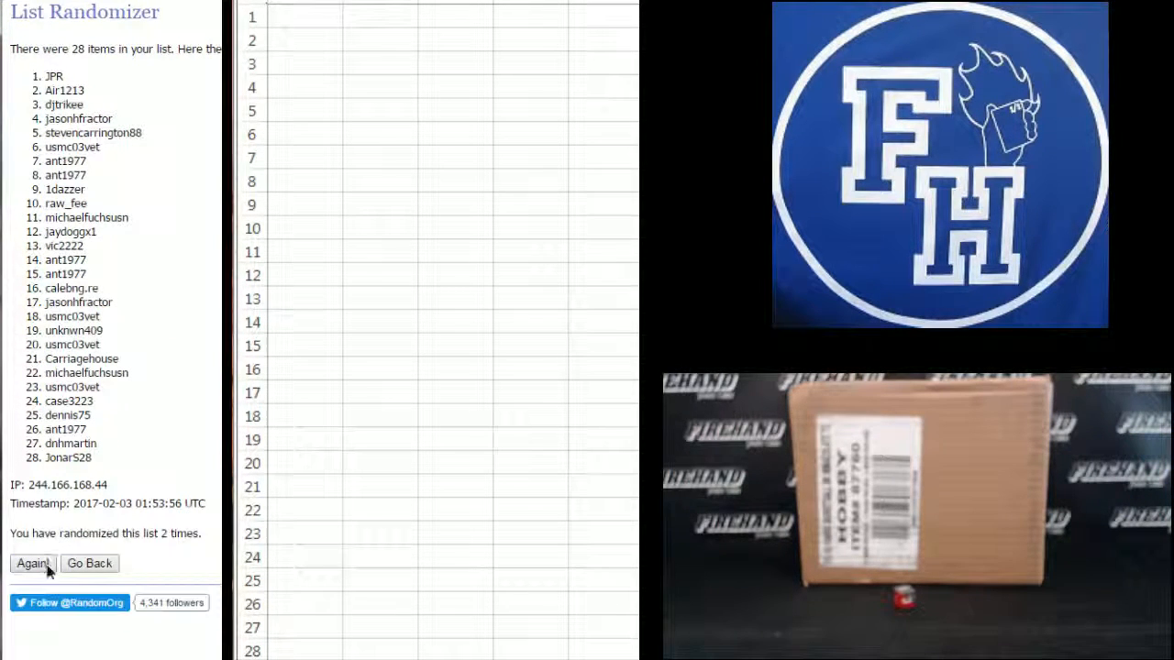
{"action": "left_click", "coordinate": [32, 563]}
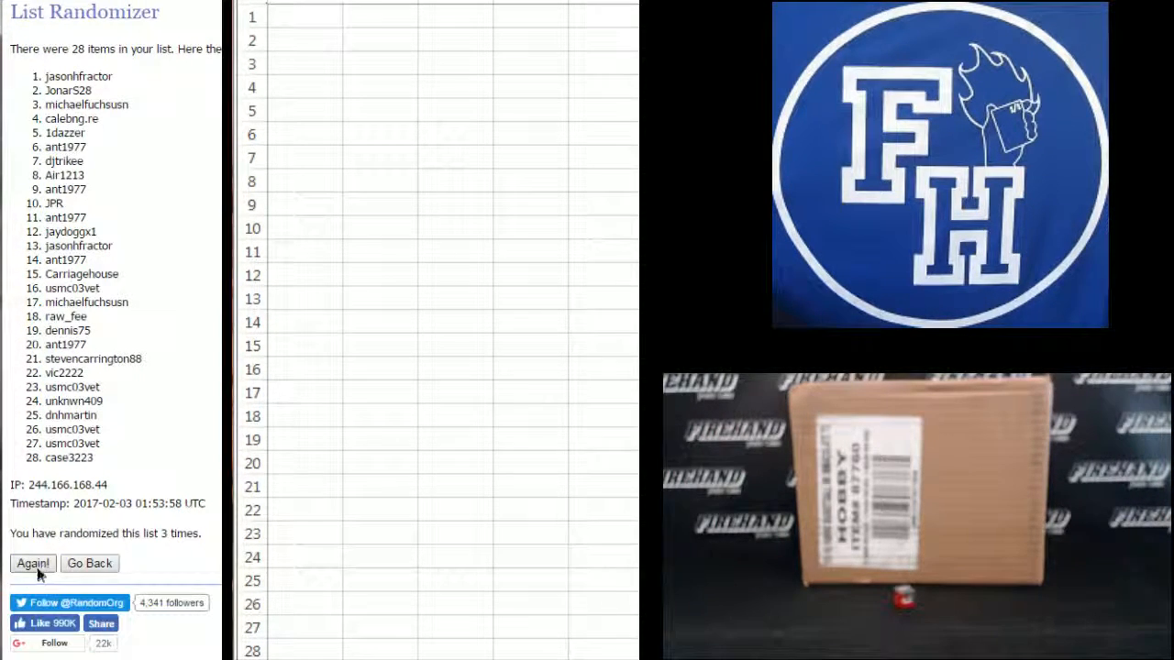
{"action": "left_click", "coordinate": [33, 563]}
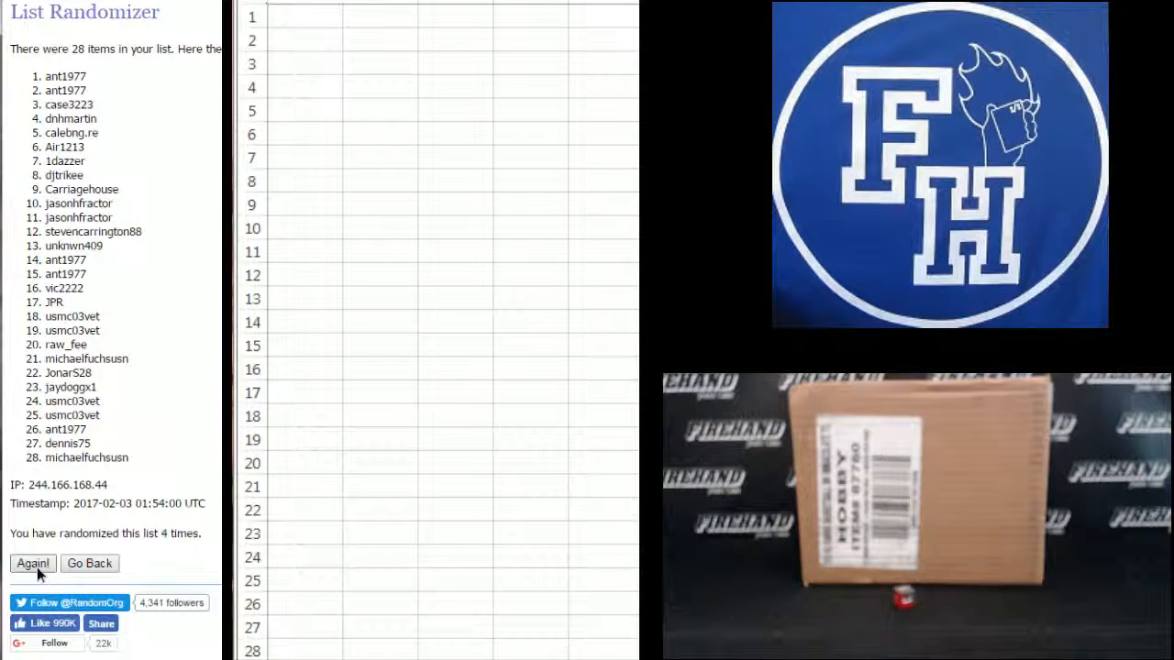
{"action": "left_click", "coordinate": [33, 563]}
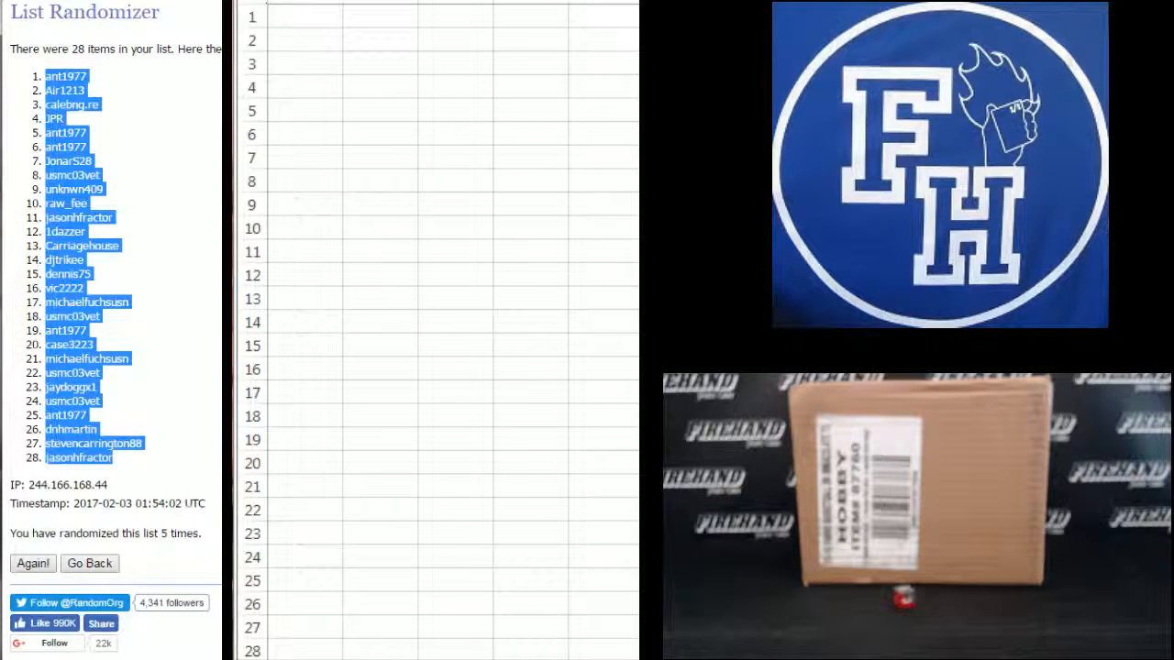
Step: Paste the shuffled usernames as text into column A, rows 1 to 28
{"action": "right_click", "coordinate": [303, 16]}
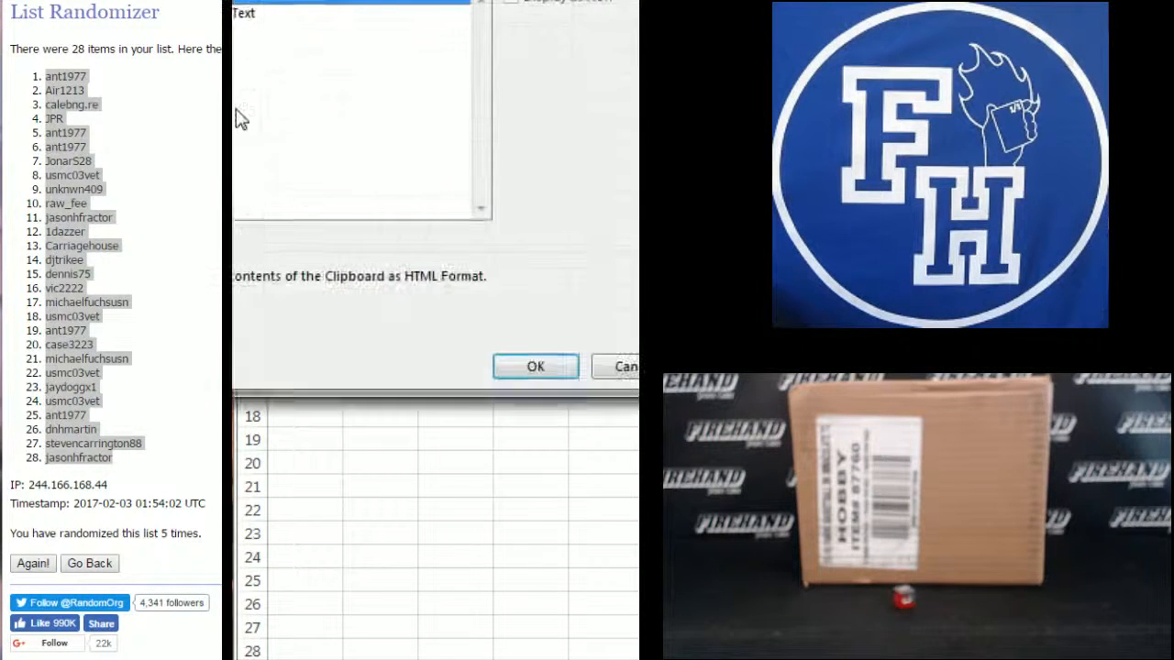
{"action": "left_click", "coordinate": [536, 365]}
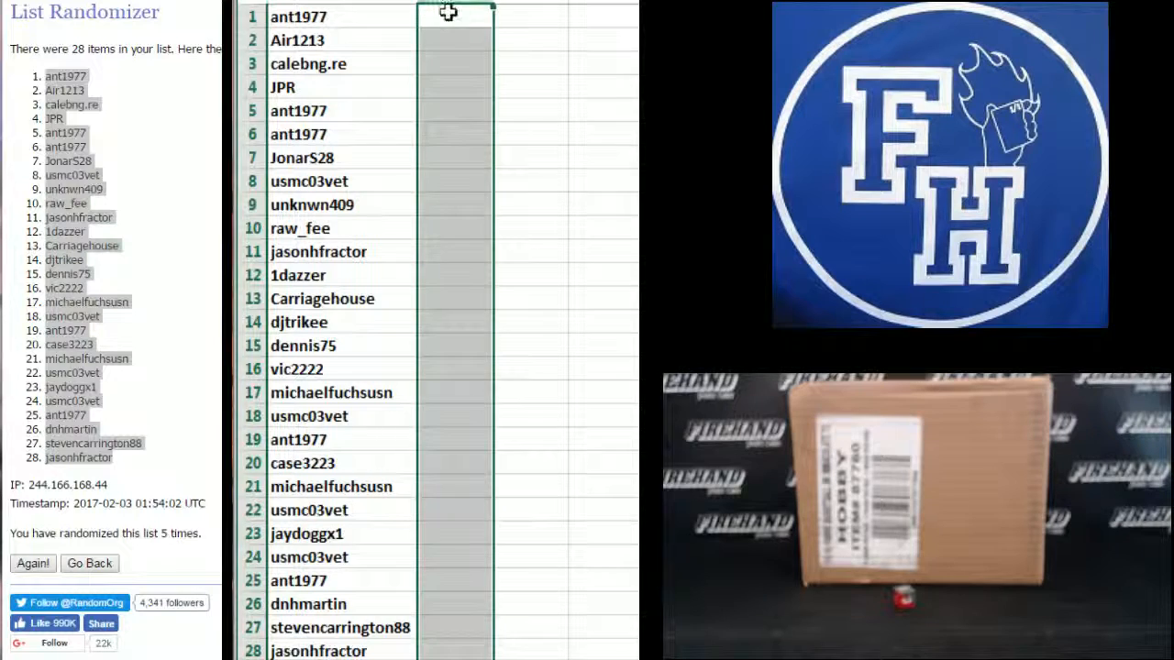
Step: Return to the randomizer and shuffle the 28 team names several times
{"action": "left_click", "coordinate": [89, 563]}
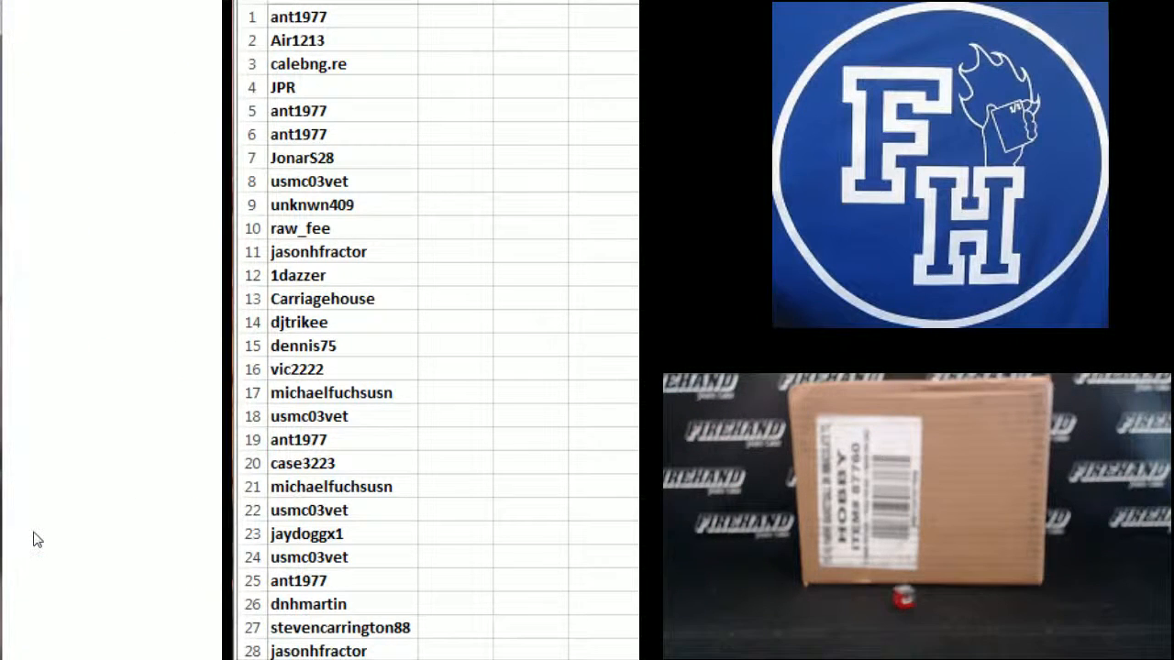
{"action": "left_click", "coordinate": [32, 563]}
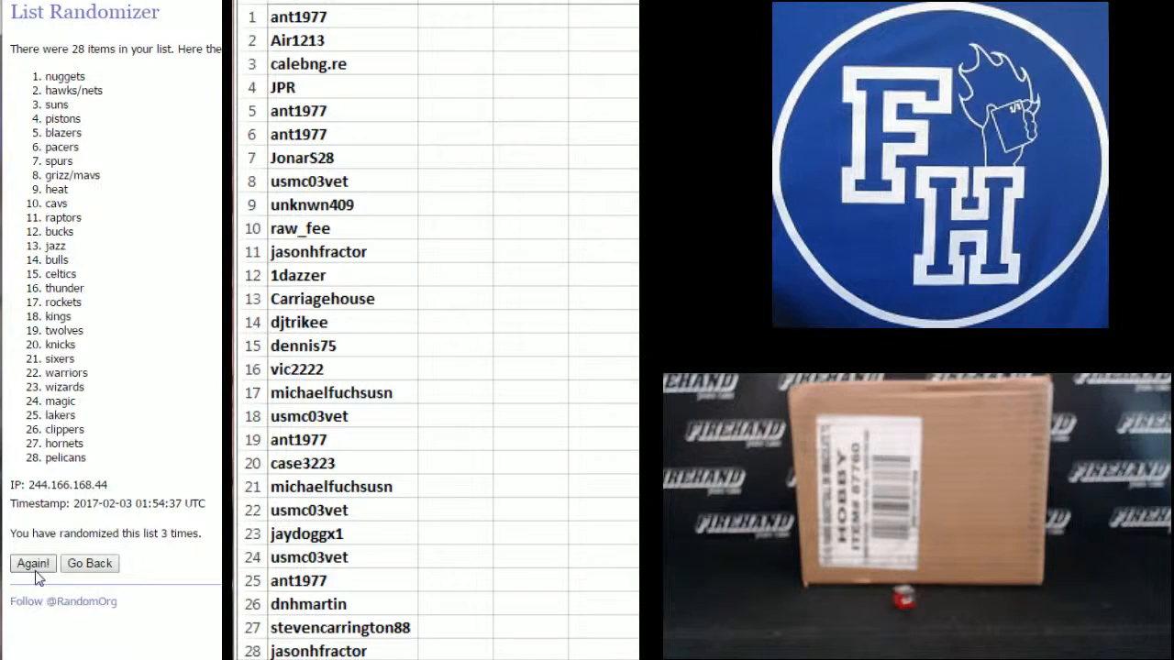
{"action": "left_click", "coordinate": [32, 563]}
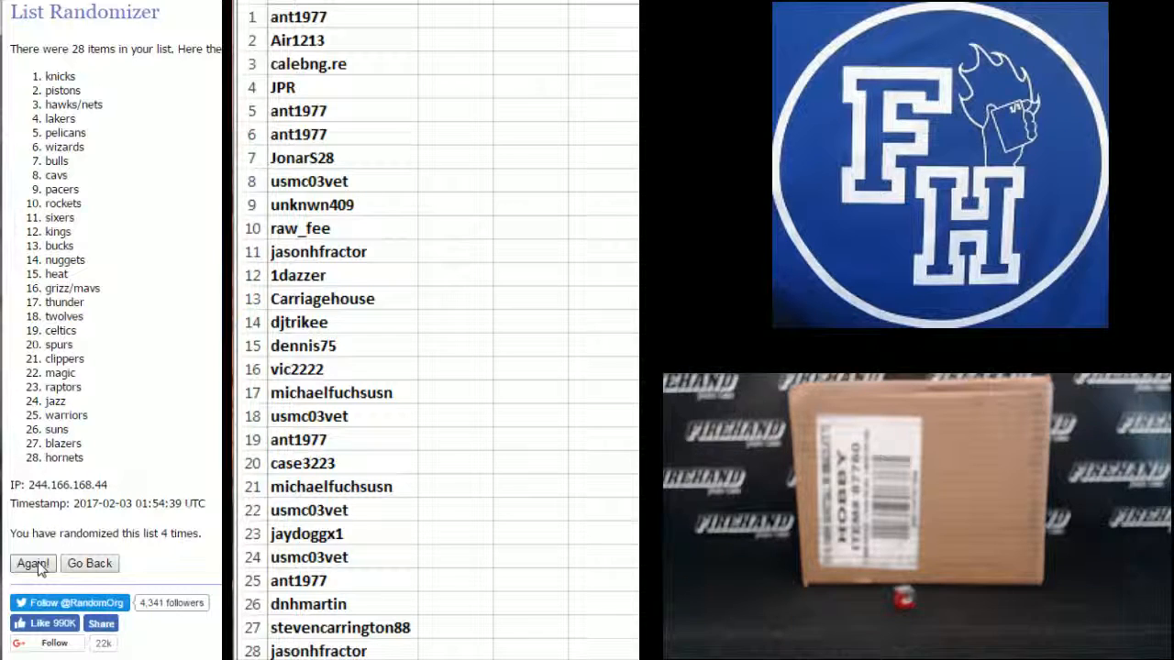
{"action": "left_click", "coordinate": [32, 563]}
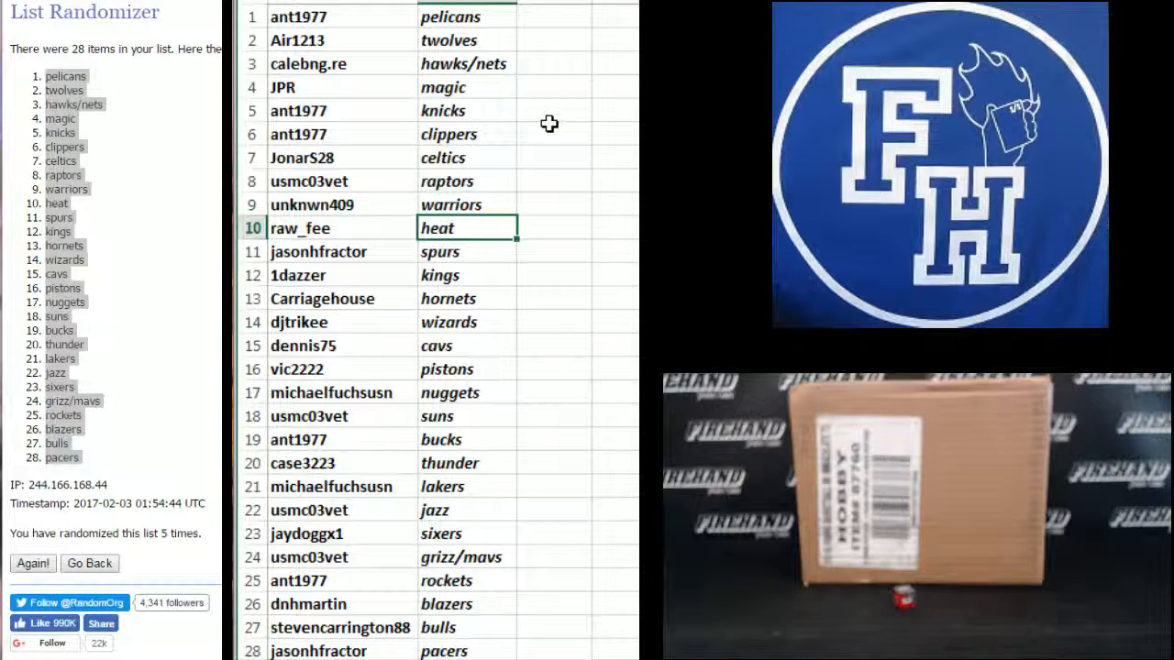
{"action": "left_click", "coordinate": [467, 251]}
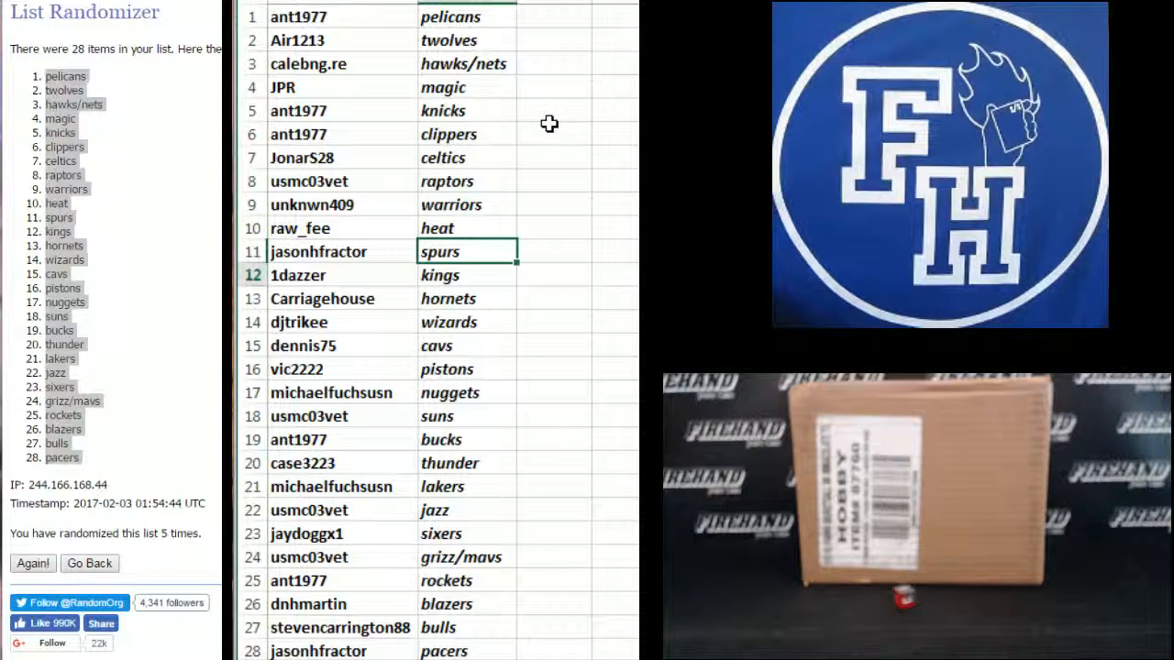
{"action": "left_click", "coordinate": [468, 275]}
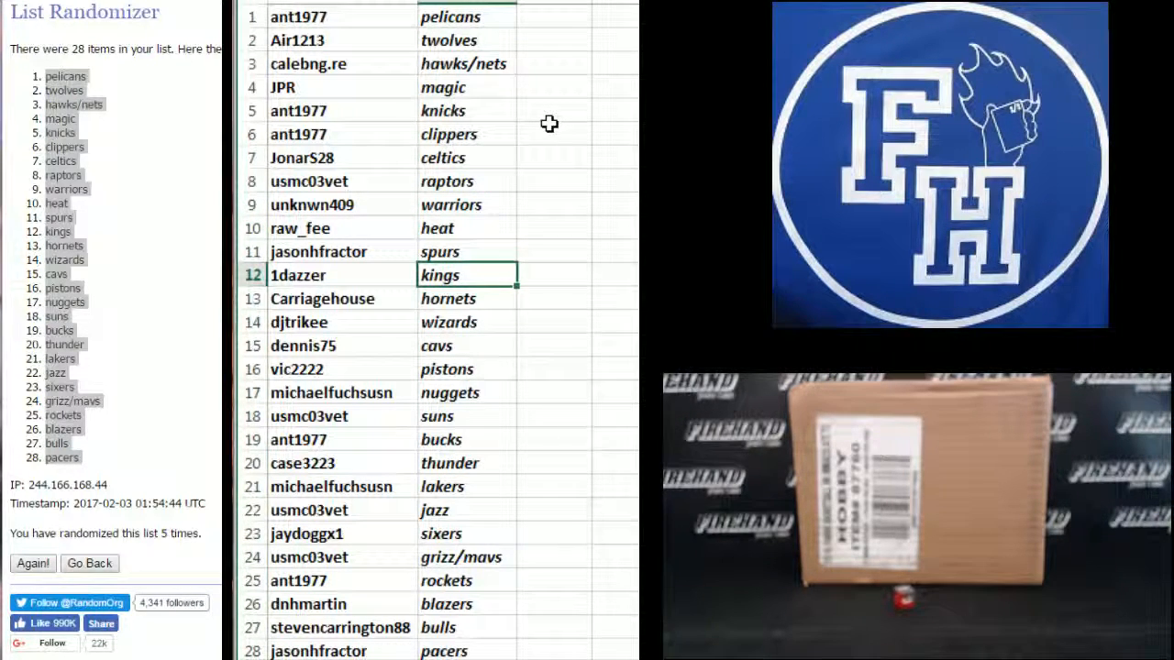
{"action": "left_click", "coordinate": [466, 322]}
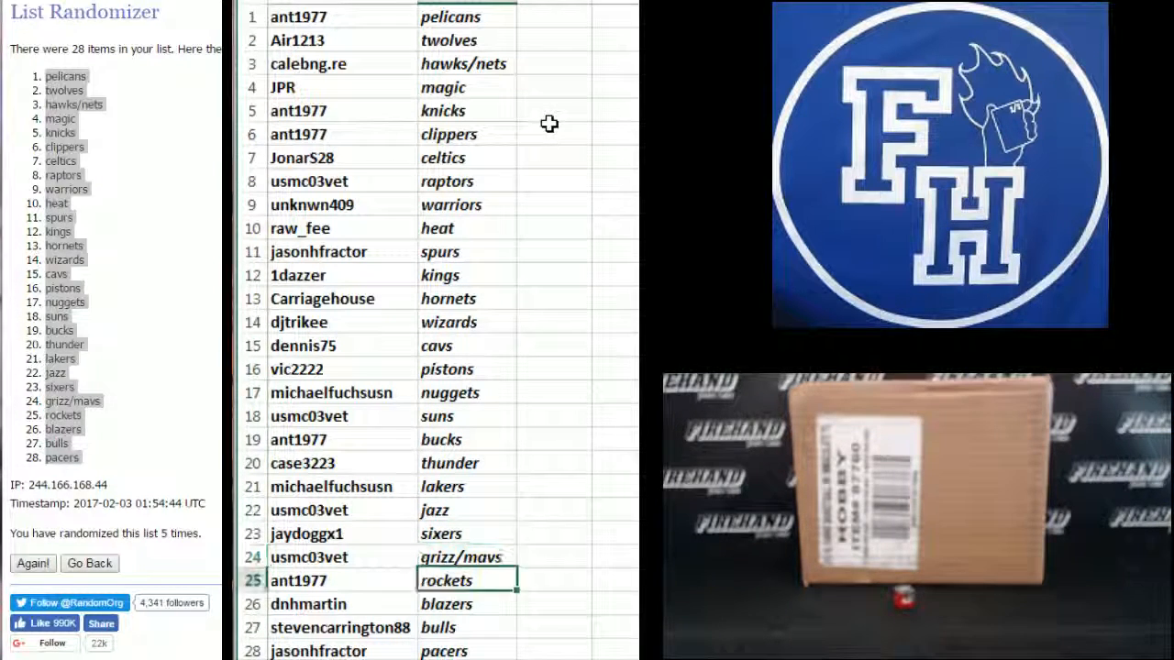
{"action": "left_click", "coordinate": [468, 604]}
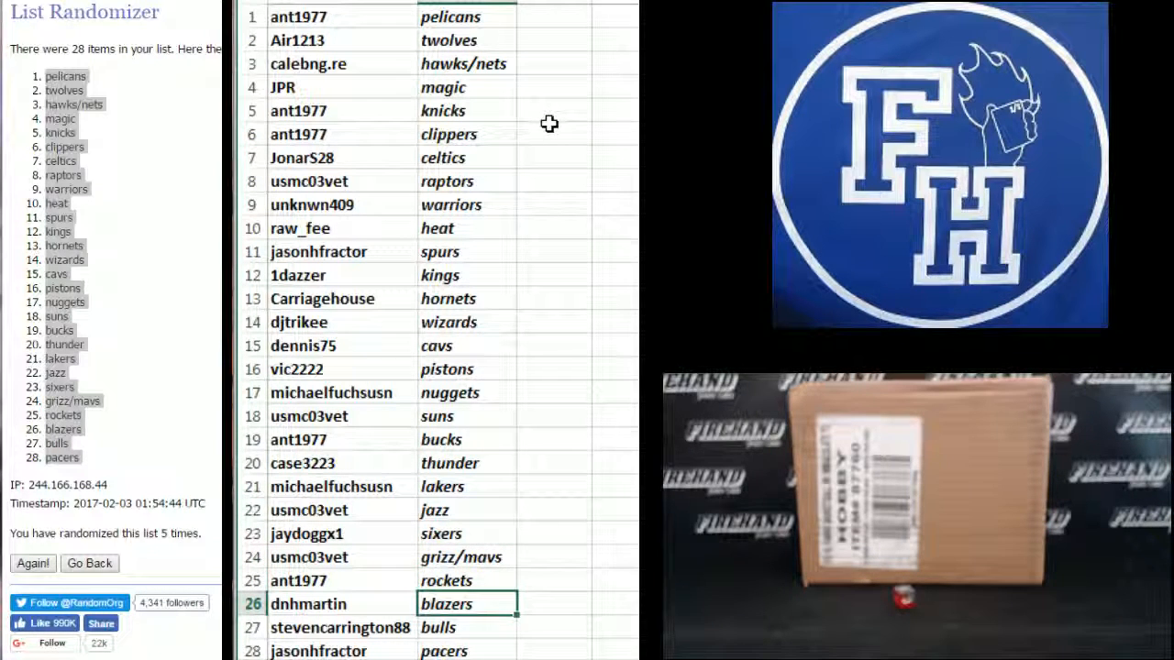